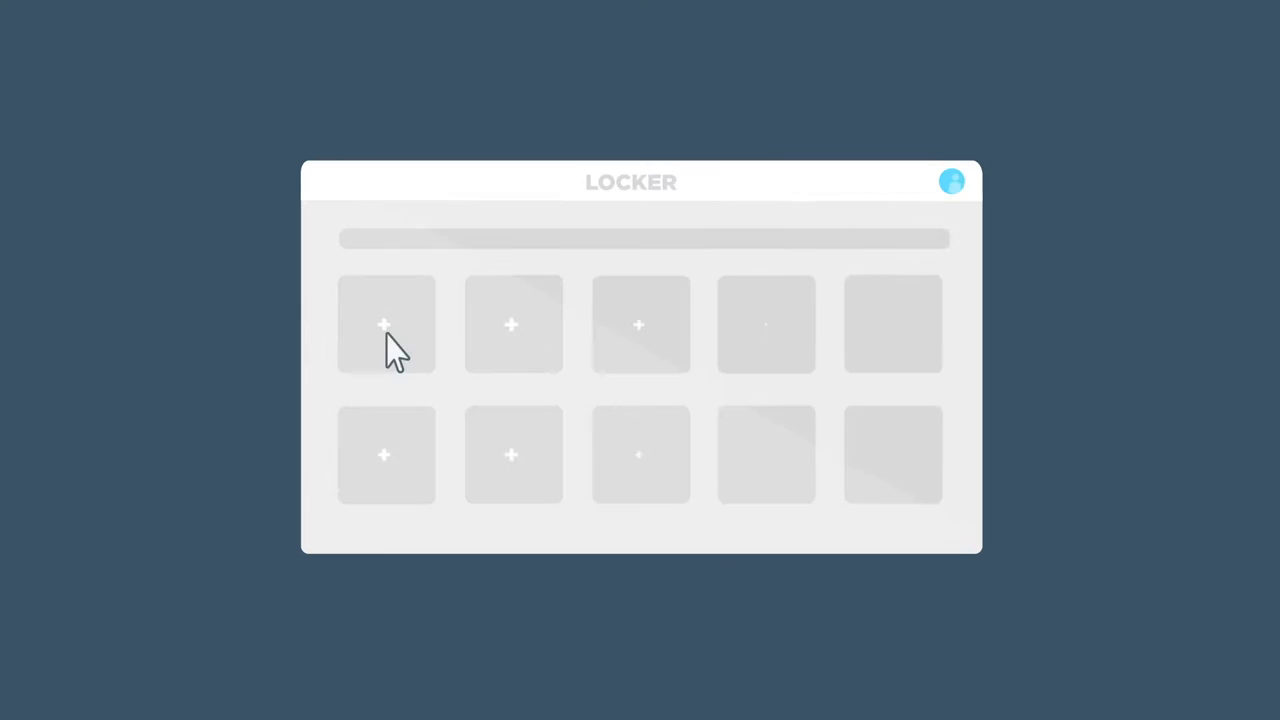
Fill the second top-row locker slot with a presentation resource
left_click(765, 455)
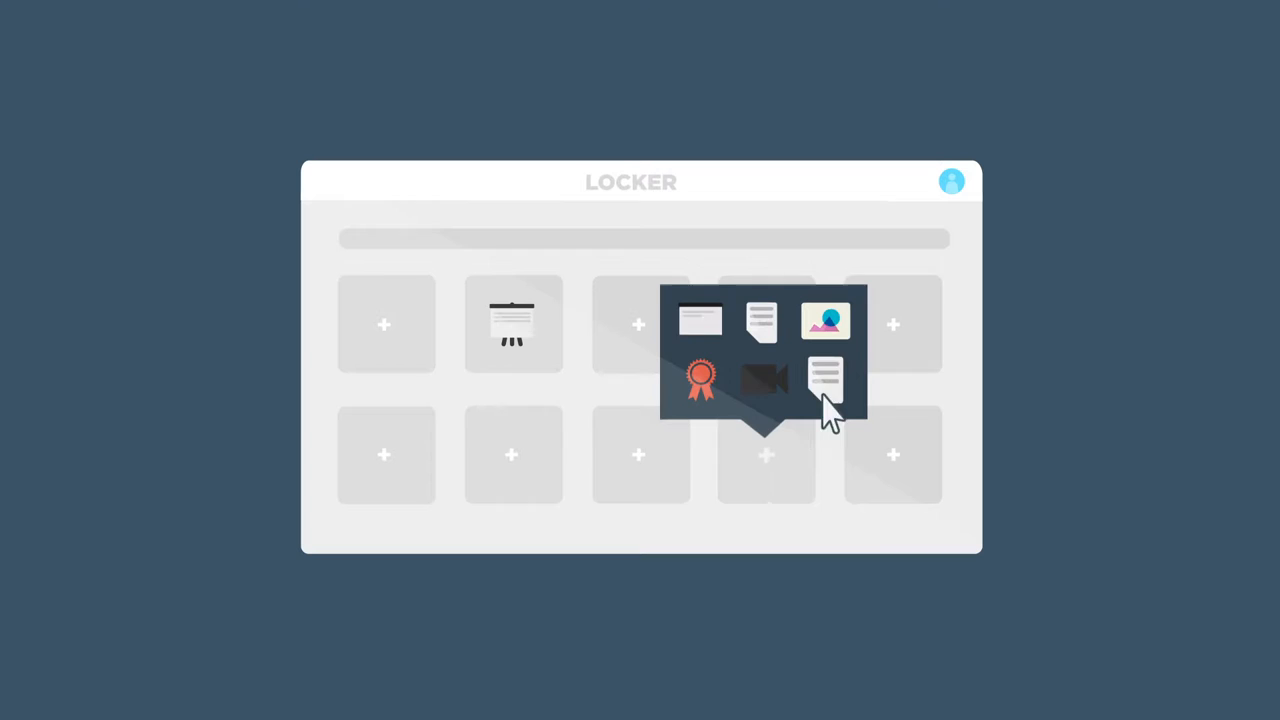